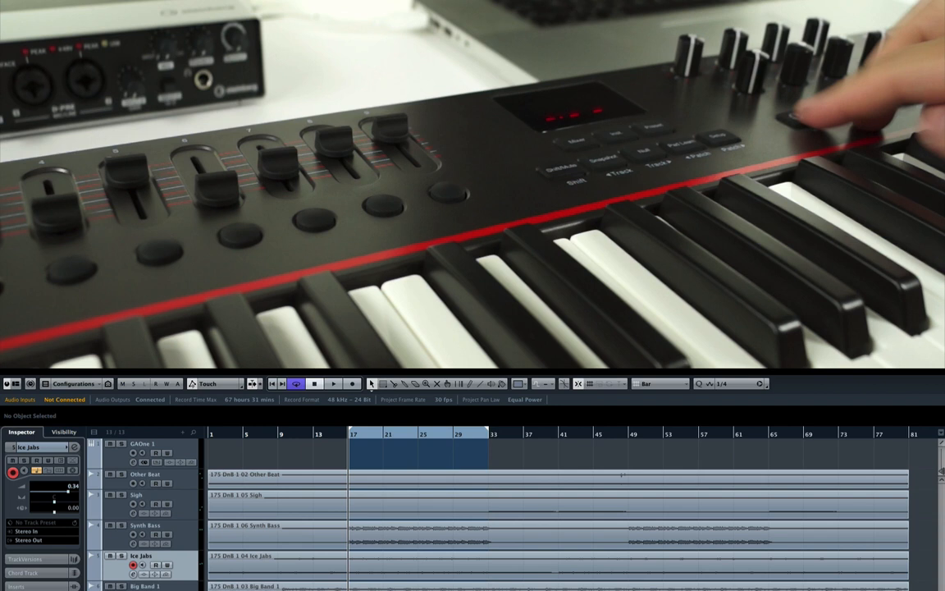
# Start project playback from the looped section via the Nektar Impact LX Play button
pyautogui.click(333, 384)
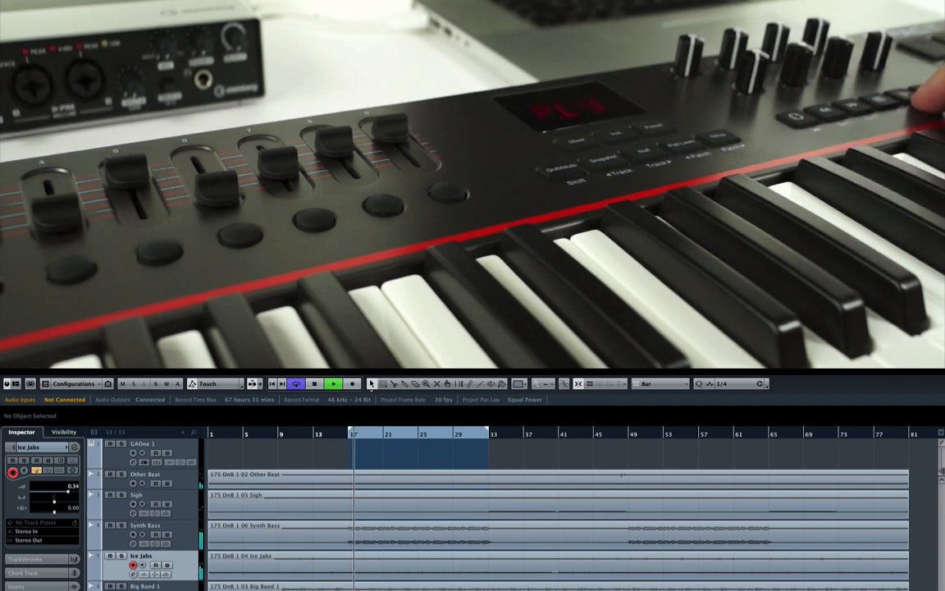